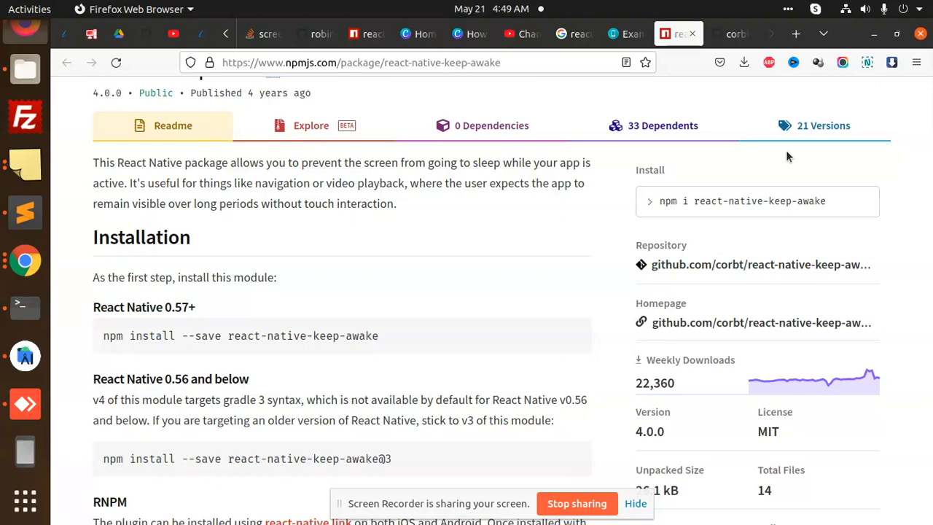
{"action": "mouse_move", "coordinate": [25, 212]}
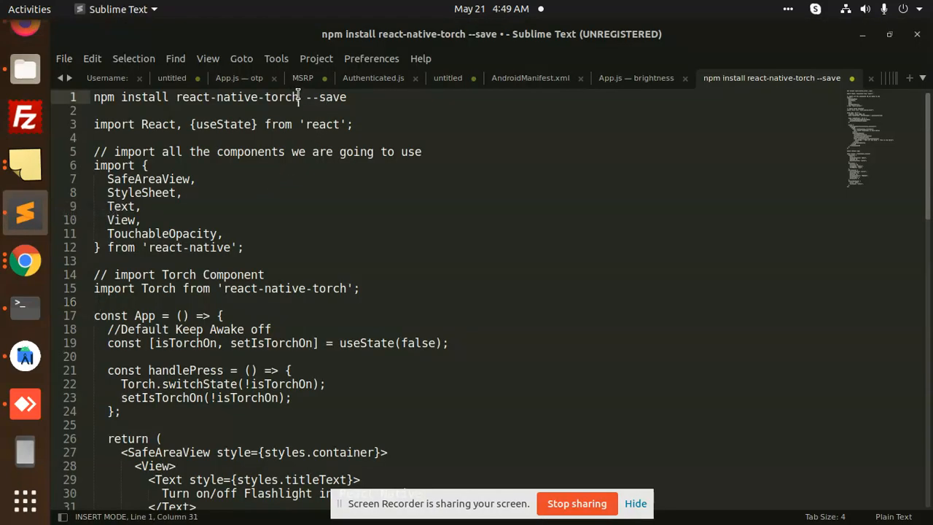
Select the package name react-native-torch from the notes holding its install command
{"action": "double_click", "coordinate": [234, 96]}
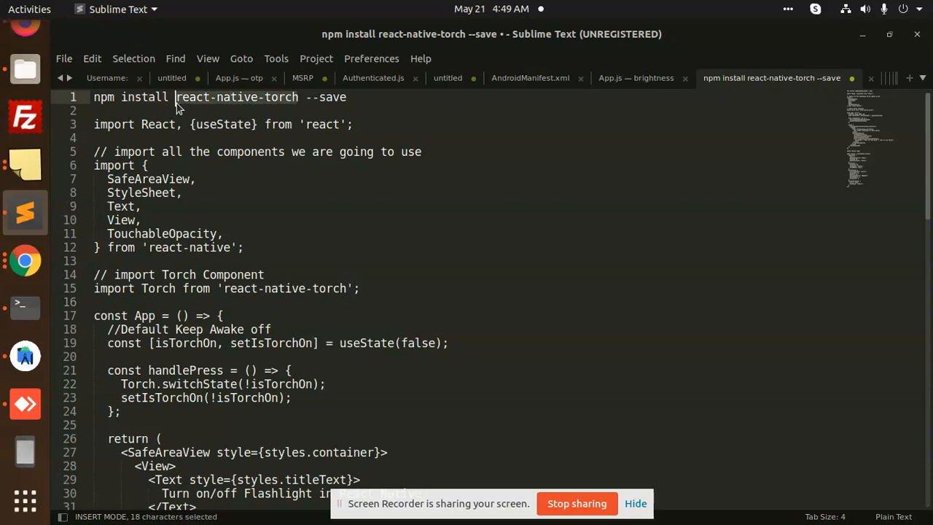
{"action": "left_click", "coordinate": [25, 259]}
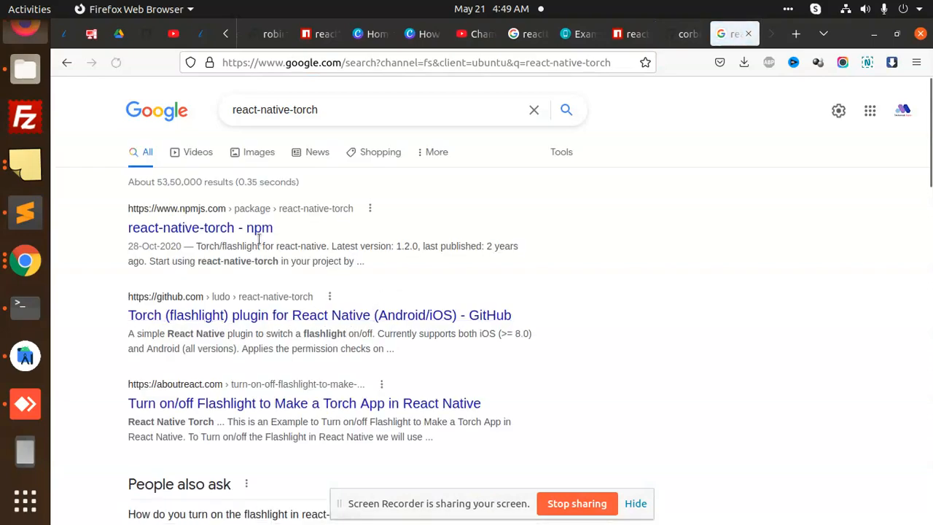
Load the react-native-torch npm page and review the Install section and basic usage example
{"action": "left_click", "coordinate": [199, 227]}
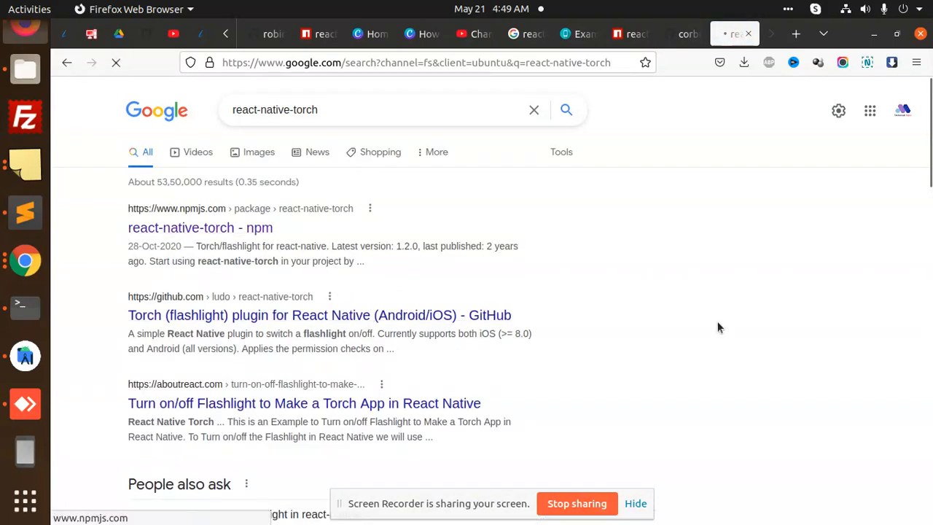
{"action": "left_click", "coordinate": [200, 228]}
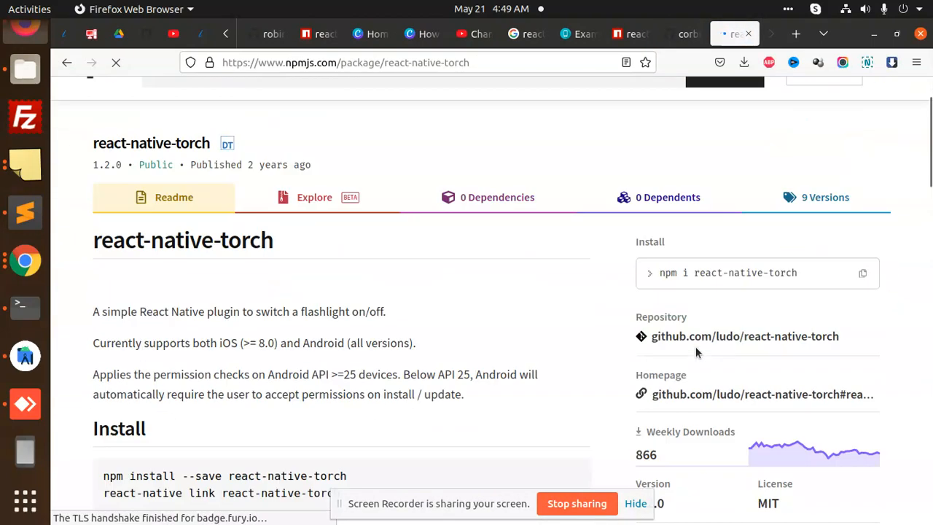
{"action": "scroll", "scroll_direction": "down", "scroll_amount": 3}
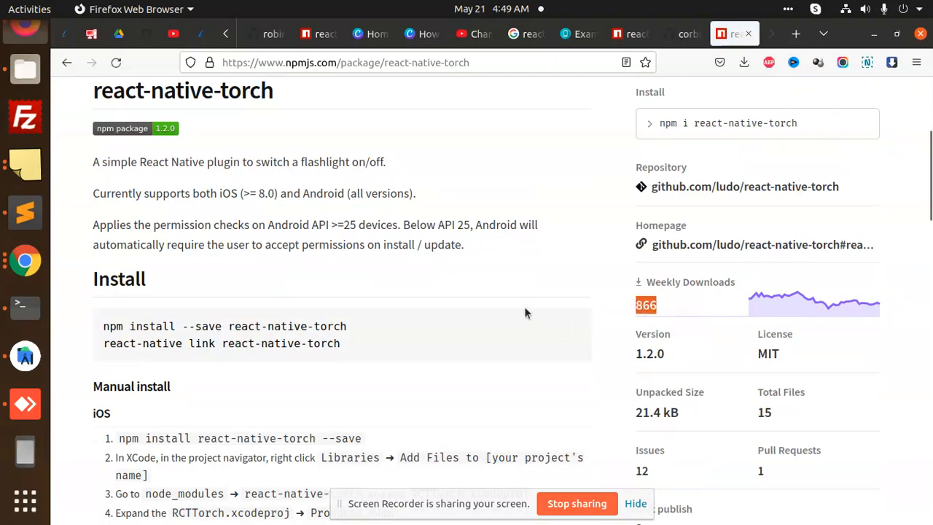
{"action": "scroll", "scroll_direction": "down", "scroll_amount": 3}
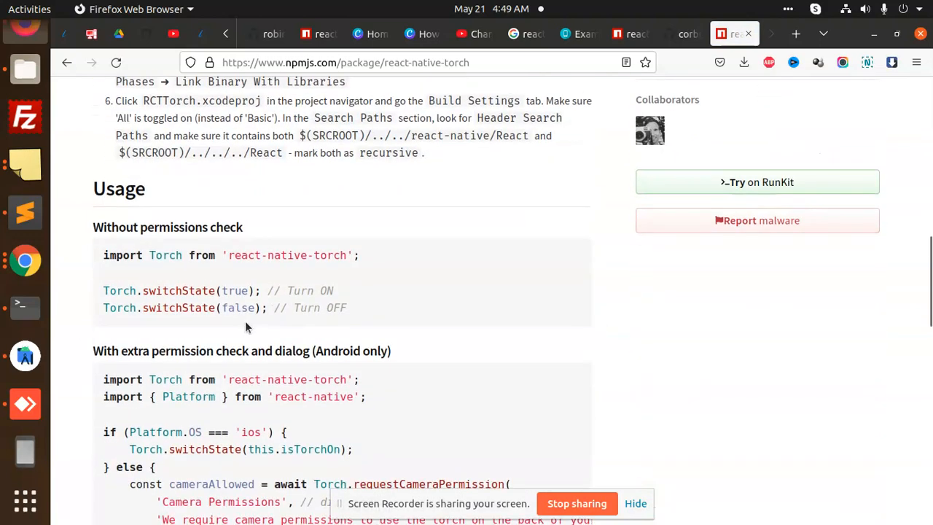
{"action": "double_click", "coordinate": [202, 255]}
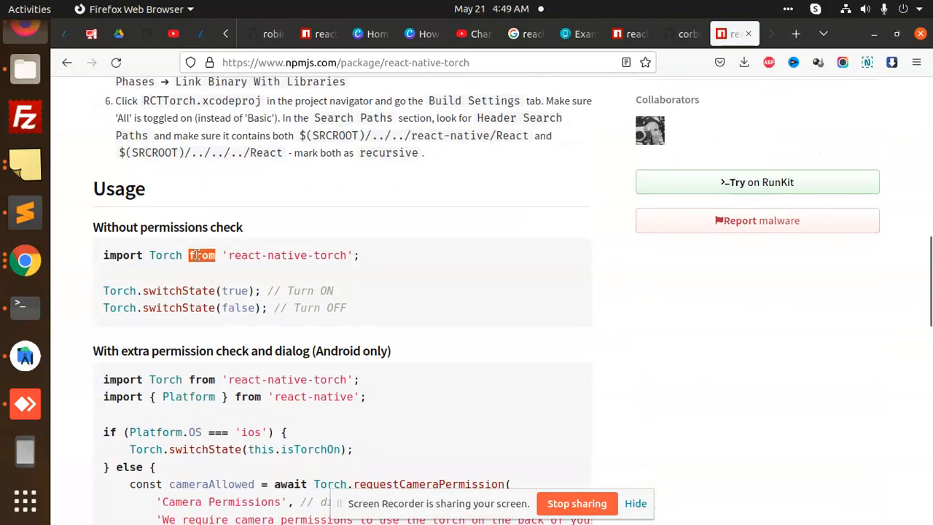
Review the Android permission-message example and the rest of the Usage section, then return to the terminal
{"action": "scroll", "scroll_direction": "down", "scroll_amount": 3}
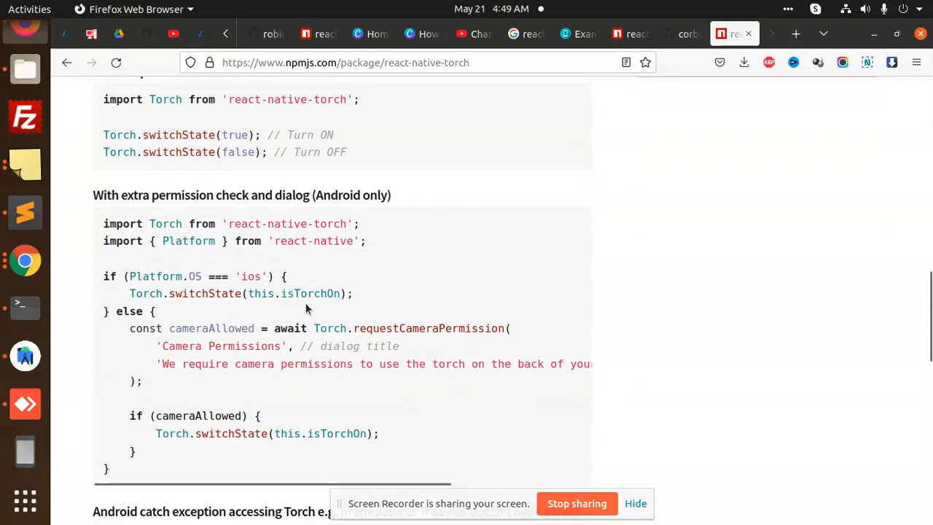
{"action": "double_click", "coordinate": [204, 365]}
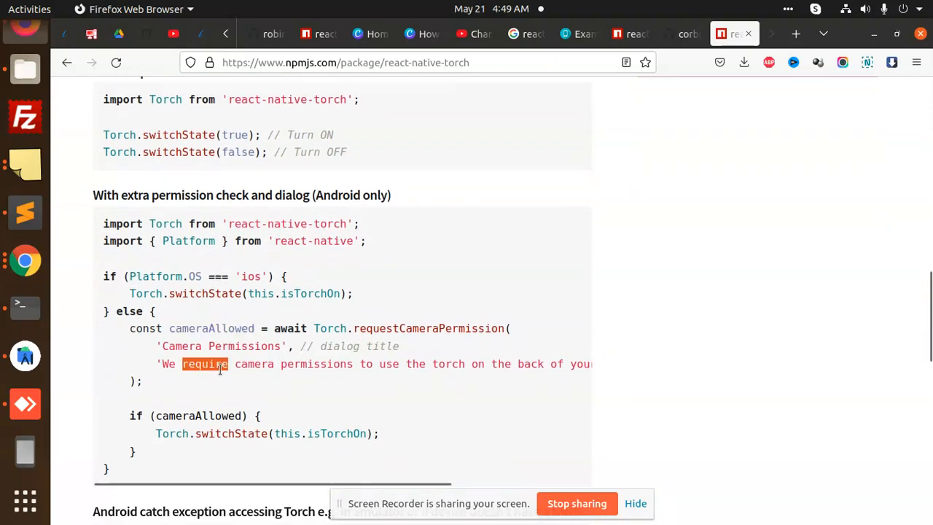
{"action": "scroll", "scroll_direction": "down", "scroll_amount": 3}
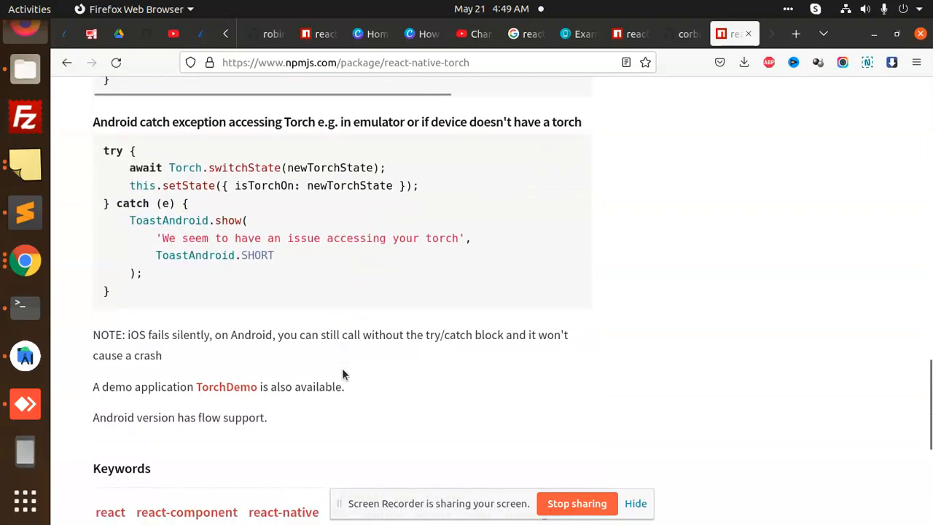
{"action": "scroll", "scroll_direction": "down", "scroll_amount": 3}
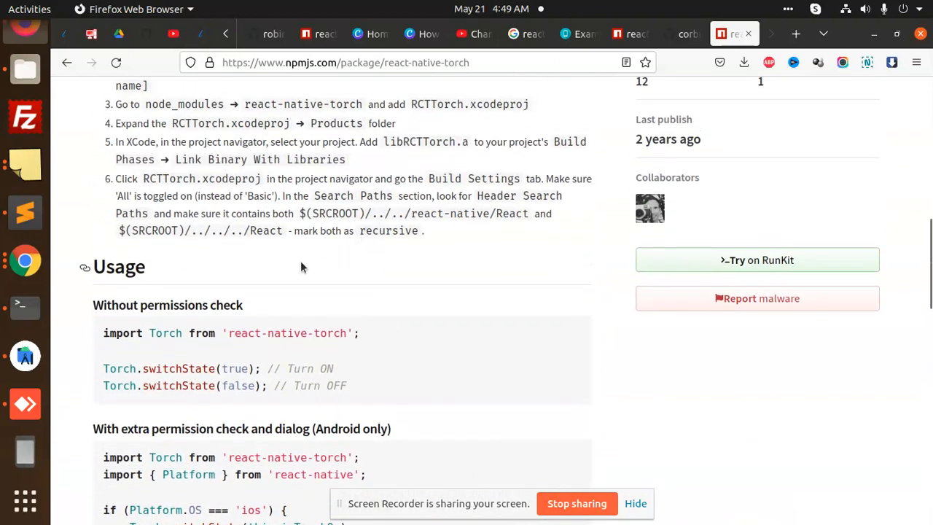
{"action": "scroll", "scroll_direction": "up", "scroll_amount": 3}
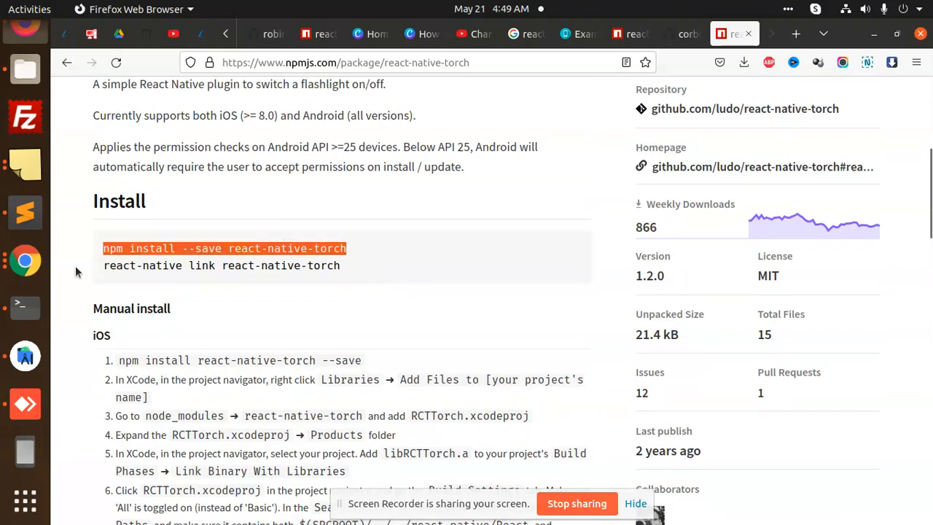
{"action": "left_click", "coordinate": [25, 308]}
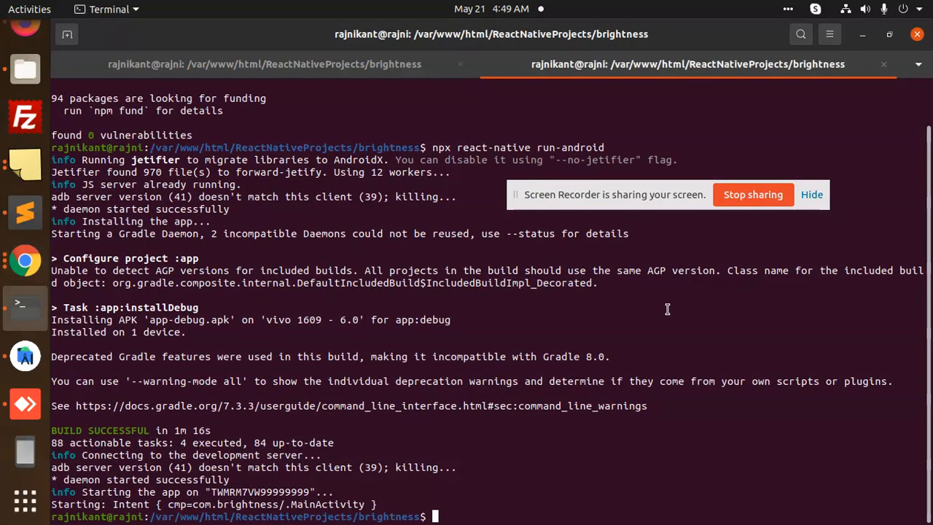
Run 'npm install --save react-native-torch' in the brightness project
{"action": "type", "text": "npm install --save react-native-torch"}
{"action": "type", "text": "react-native link react-native-torch"}
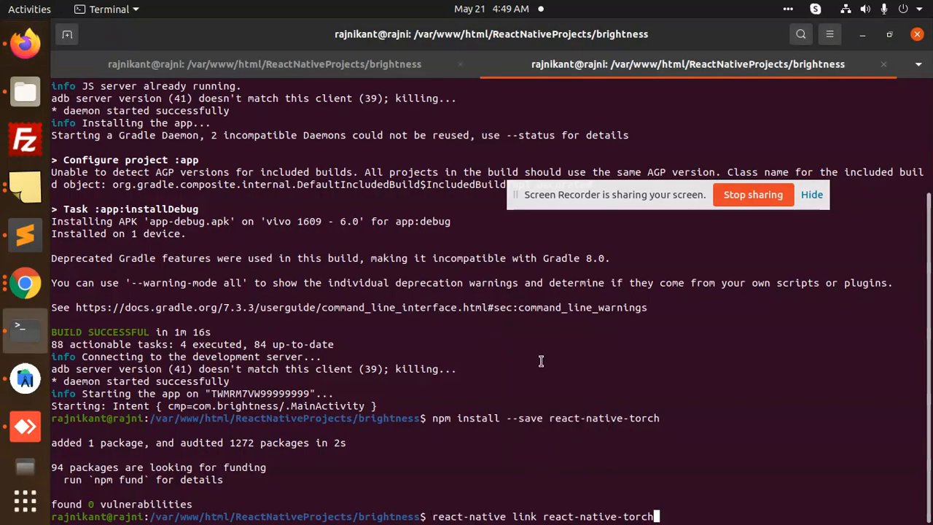
{"action": "key", "text": "Return"}
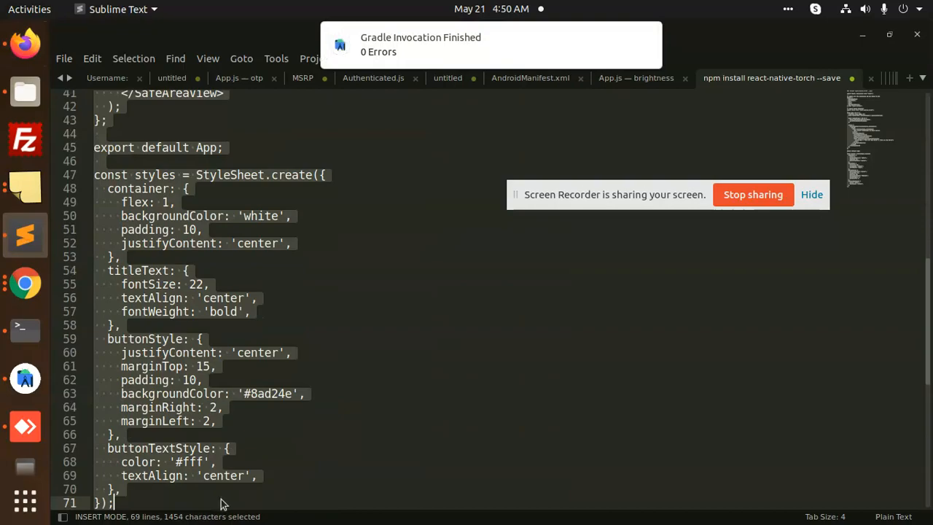
Save App.js with the old keep-awake code commented out and the torch code added after it
{"action": "left_click", "coordinate": [635, 79]}
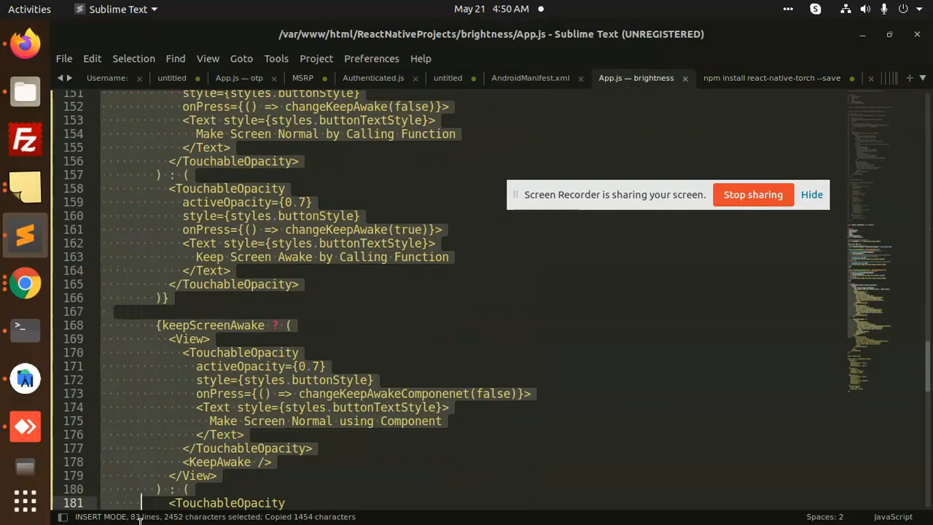
{"action": "scroll", "scroll_direction": "down", "scroll_amount": 3}
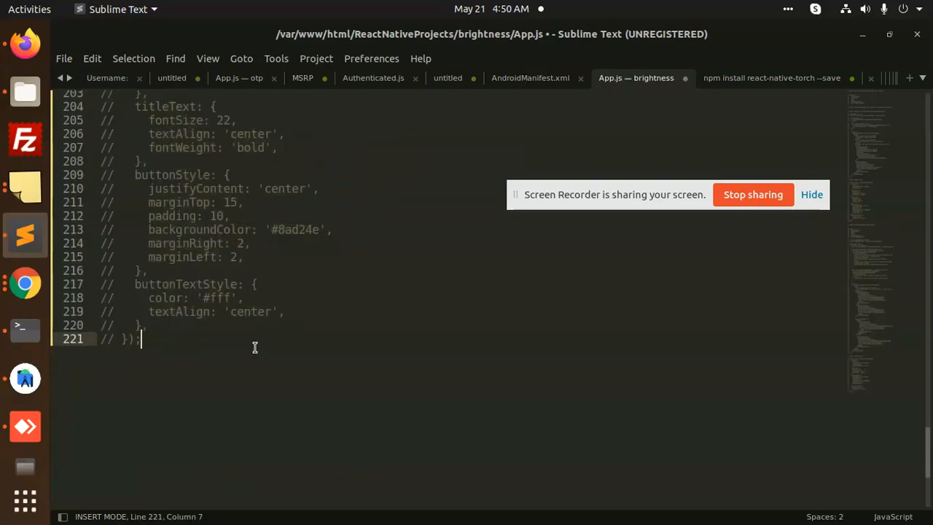
{"action": "scroll", "scroll_direction": "down", "scroll_amount": 3}
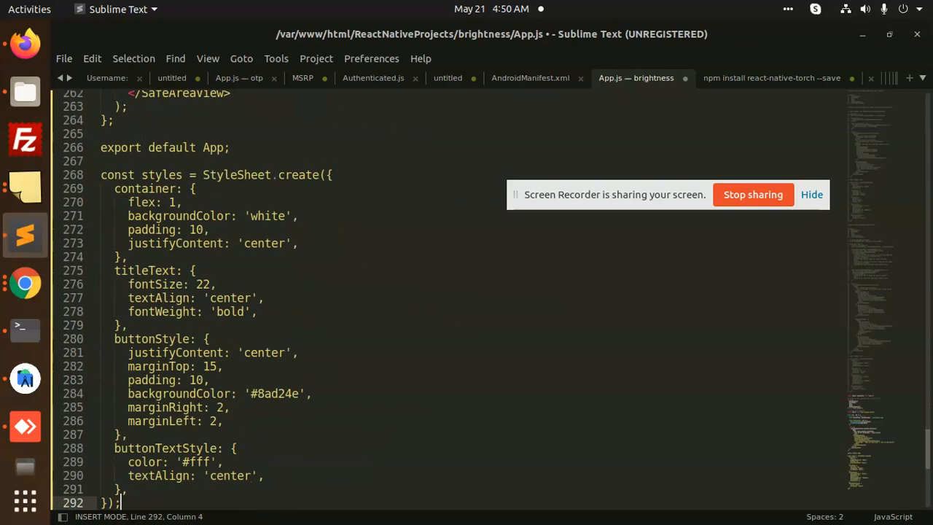
{"action": "key", "text": "ctrl+s"}
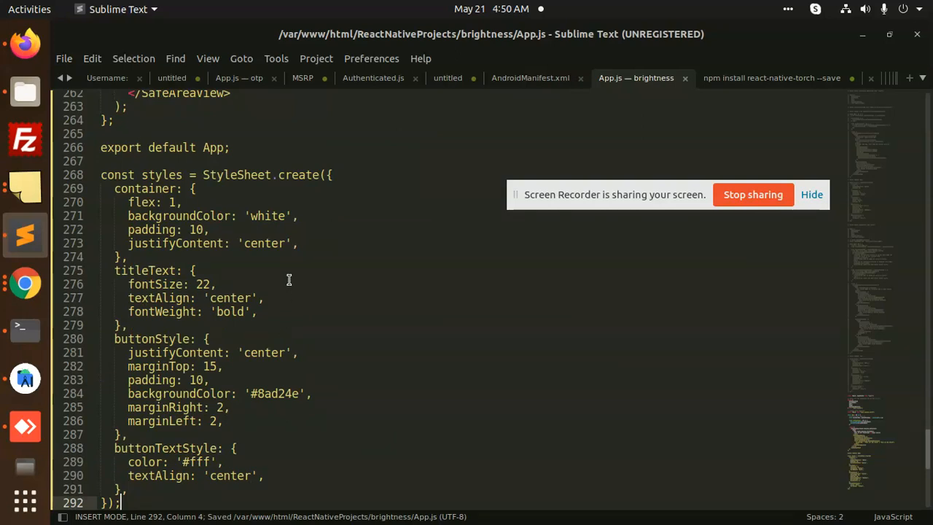
{"action": "mouse_move", "coordinate": [24, 379]}
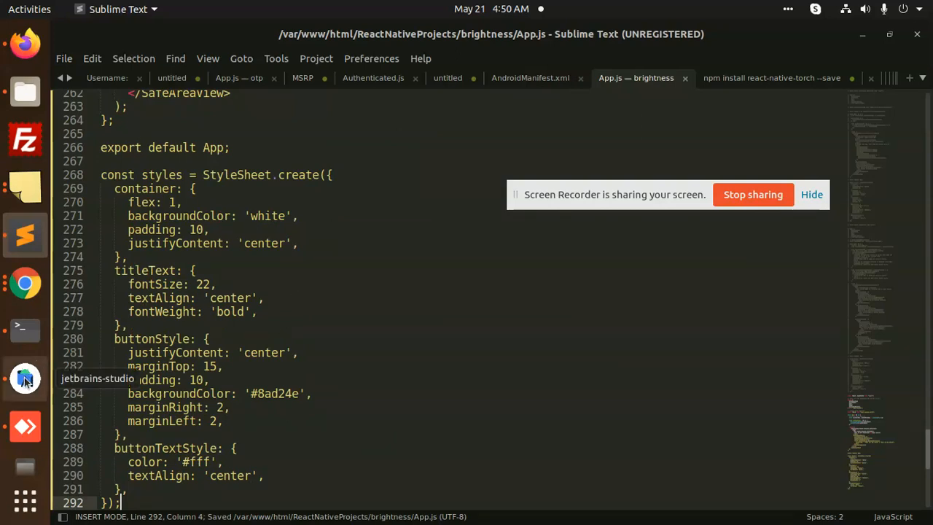
{"action": "left_click", "coordinate": [24, 379]}
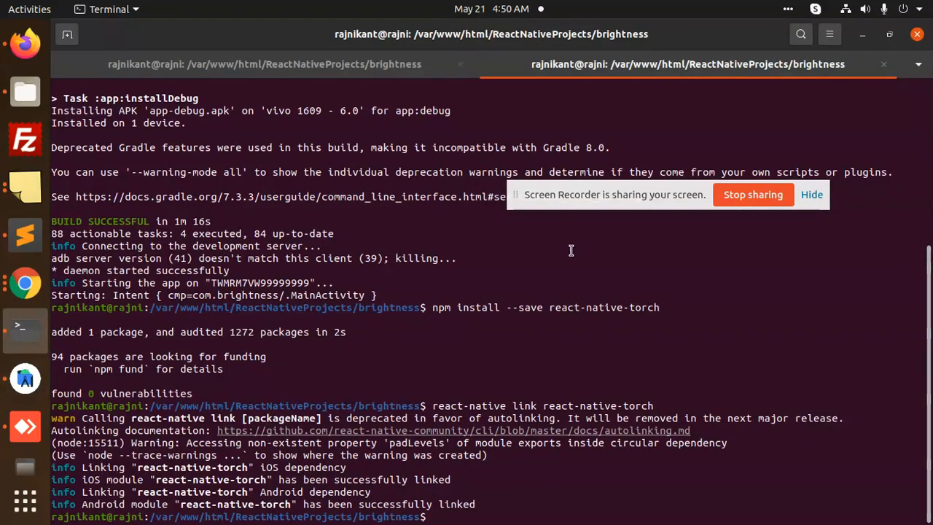
Enter the react-native-torch command so the package is linked for iOS and Android
{"action": "type", "text": "npm install --save react-native-torch"}
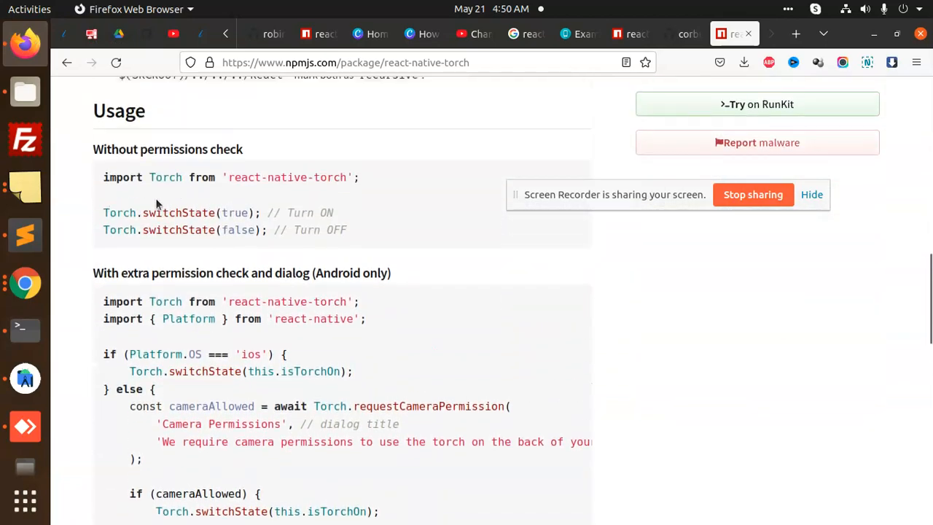
Highlight the Torch import line in the npm page's usage example
{"action": "double_click", "coordinate": [300, 213]}
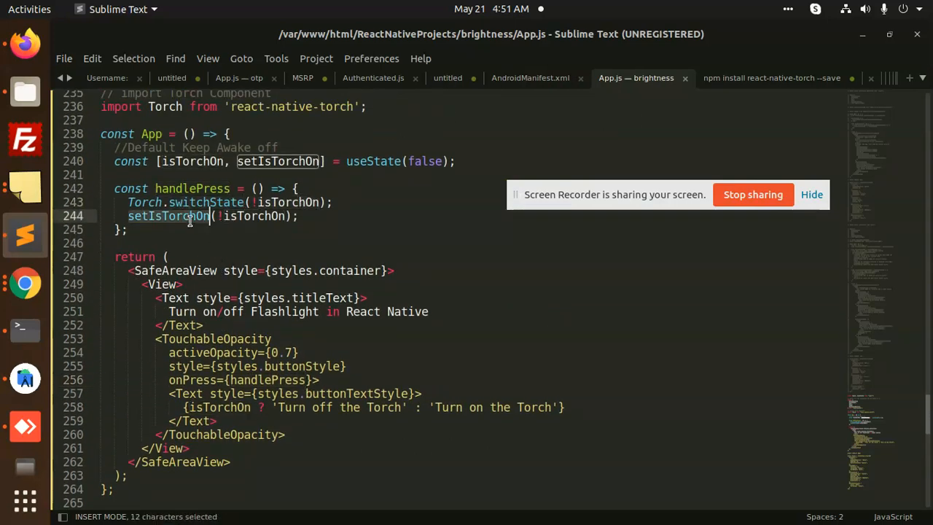
{"action": "left_click", "coordinate": [204, 201]}
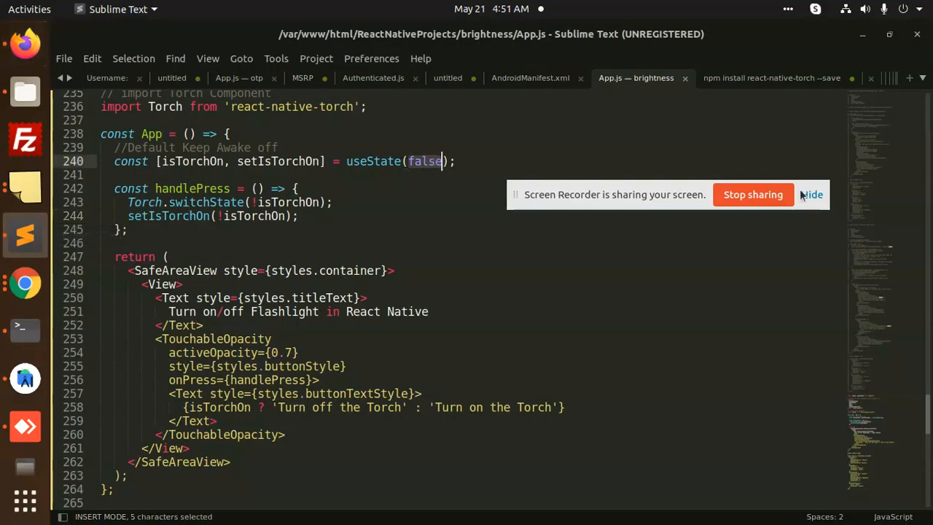
{"action": "mouse_move", "coordinate": [23, 452]}
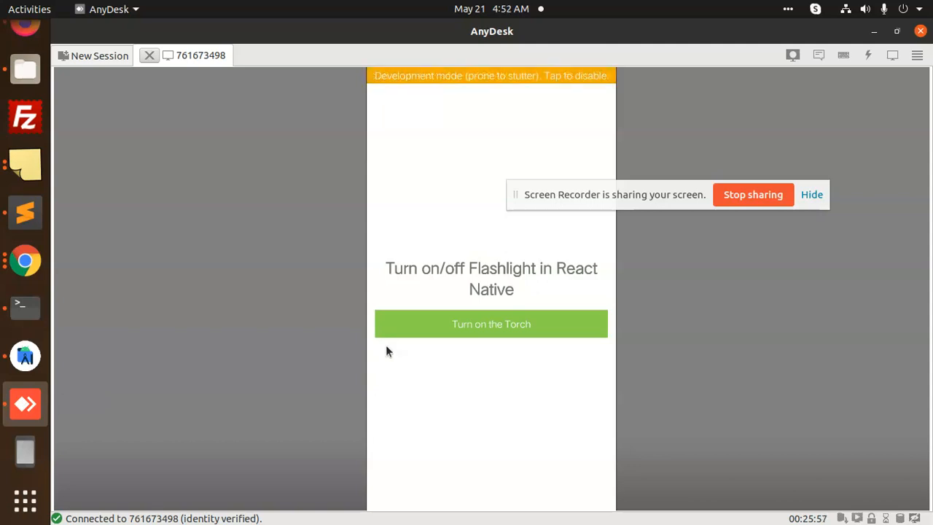
Toggle the phone flashlight on, off, on, off with the green 'Turn on the Torch' button
{"action": "left_click", "coordinate": [491, 323]}
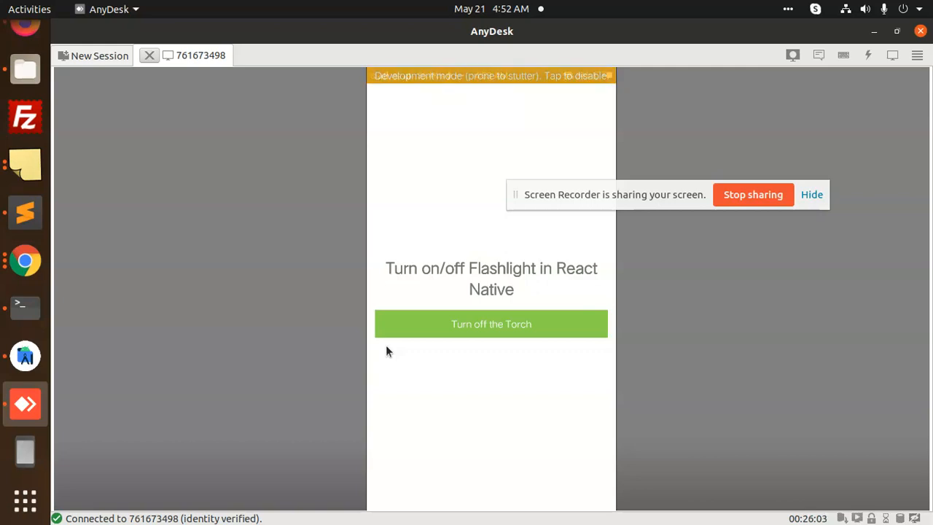
{"action": "left_click", "coordinate": [492, 324]}
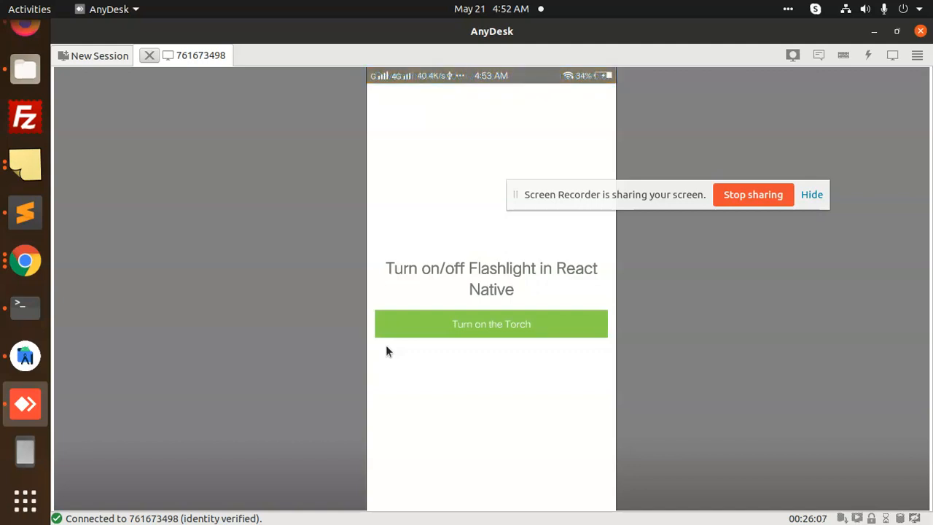
{"action": "left_click", "coordinate": [492, 324]}
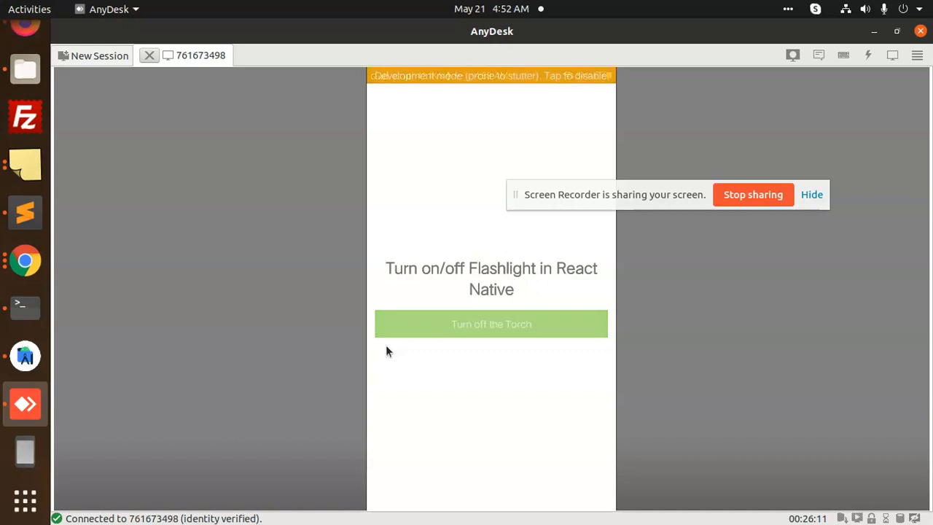
{"action": "left_click", "coordinate": [492, 323]}
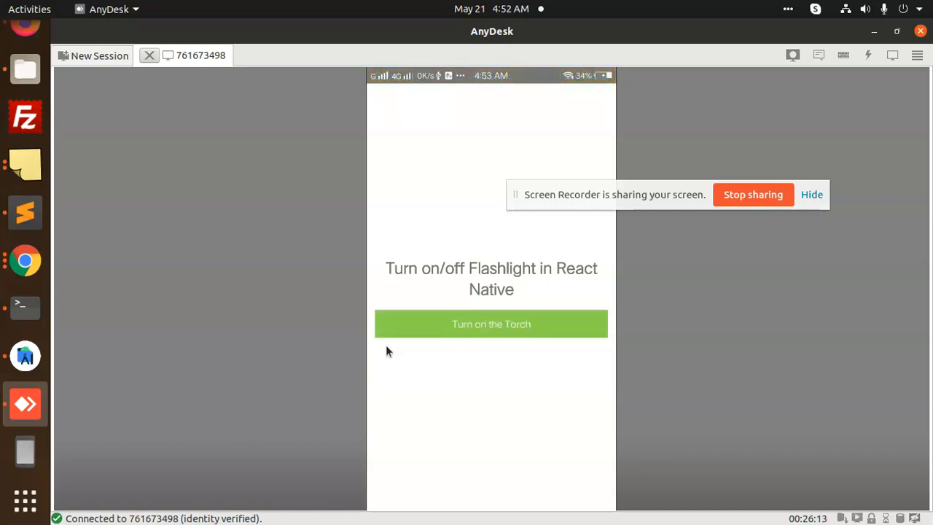